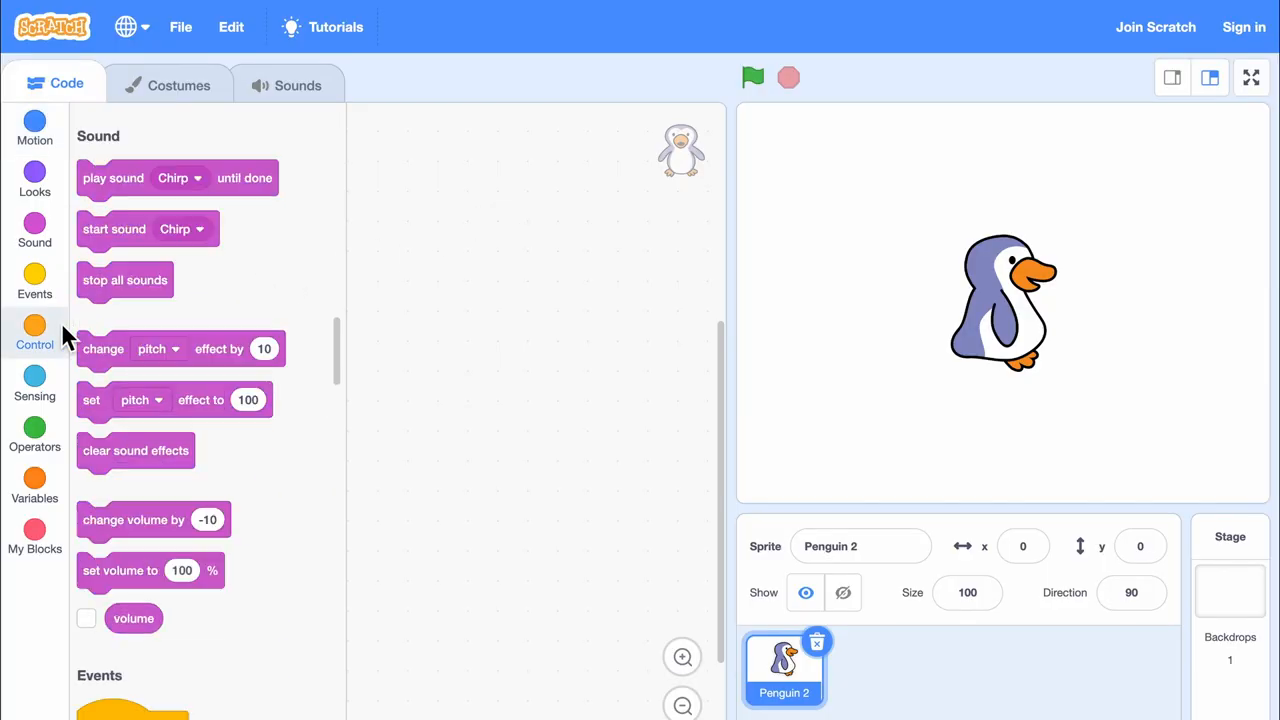
# - From Control, add a repeat block to the Penguin 2 code area and set its count to 3
pyautogui.click(34, 330)
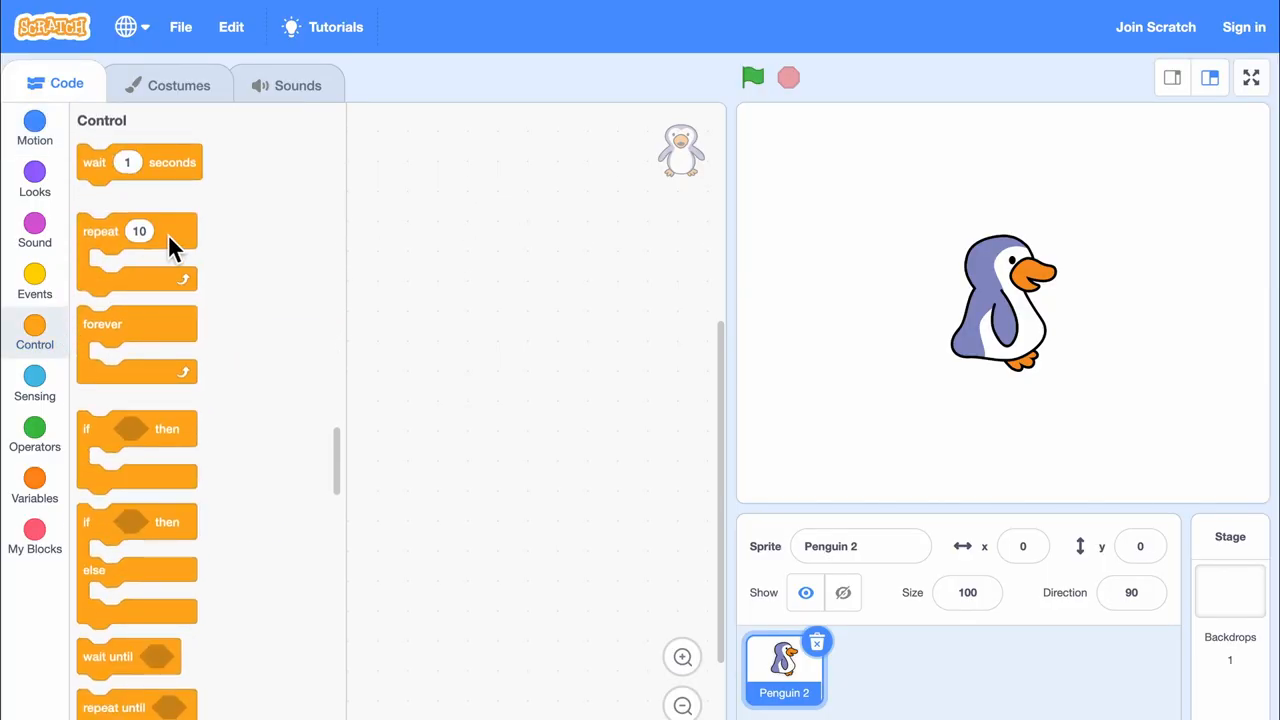
pyautogui.moveTo(137, 231); pyautogui.dragTo(488, 191)
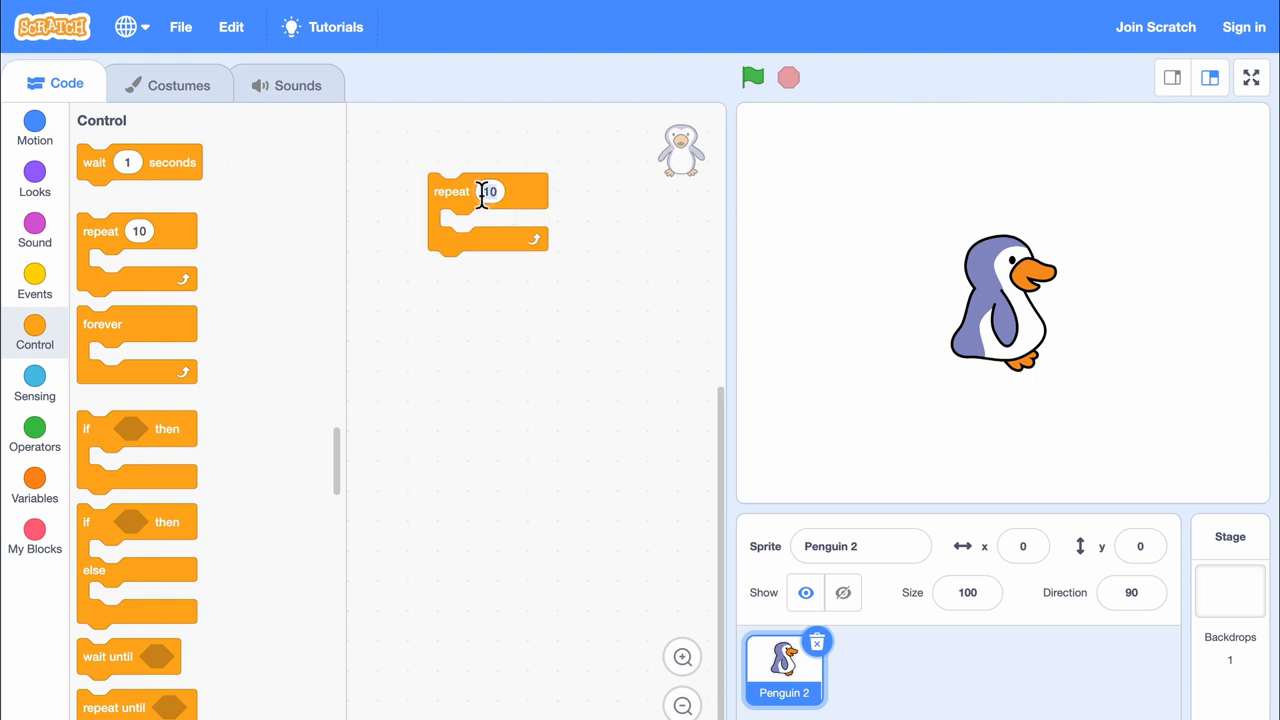
pyautogui.write('3')
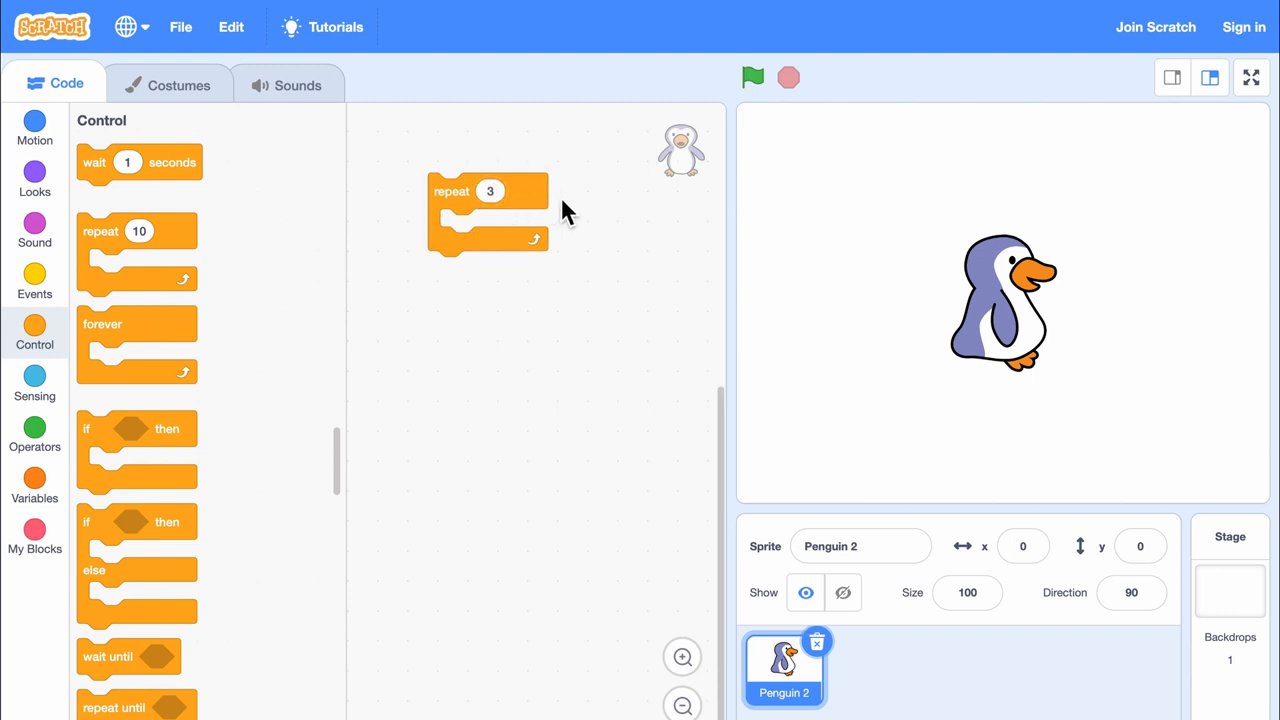
# - Put a Motion glide 1 secs to random position block inside the repeat 3 loop
pyautogui.click(34, 128)
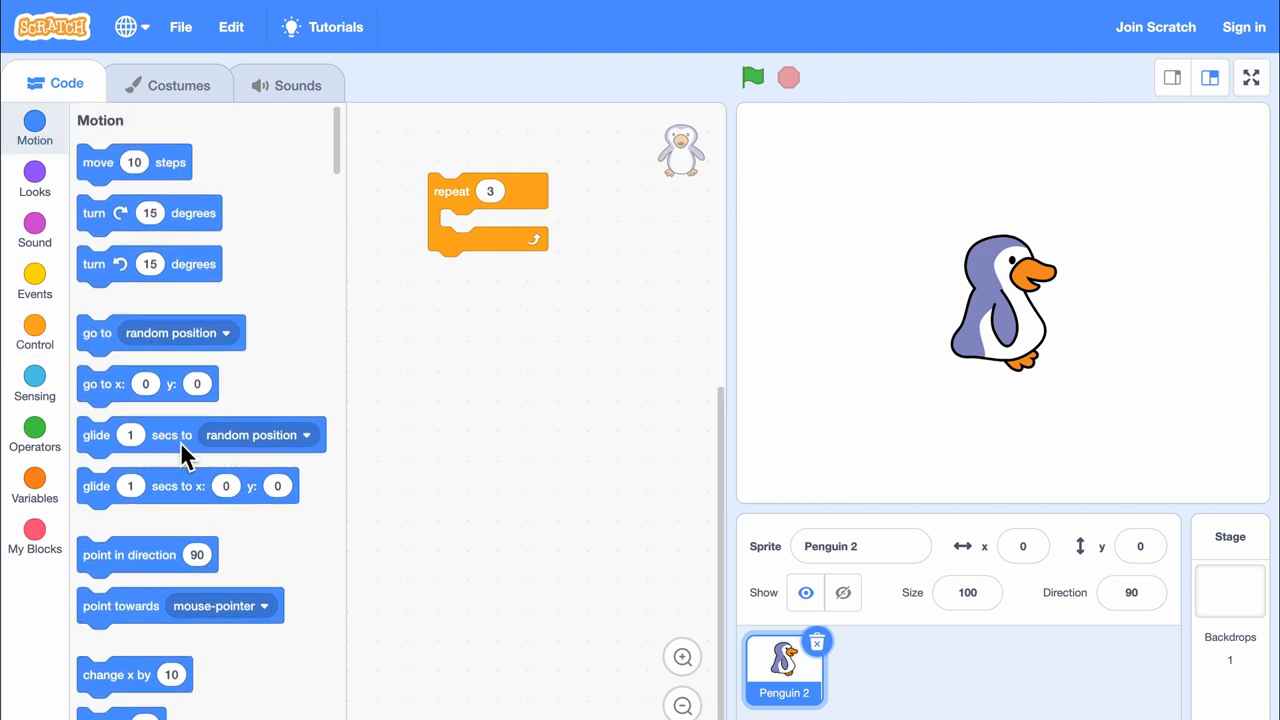
pyautogui.moveTo(95, 434); pyautogui.dragTo(490, 227)
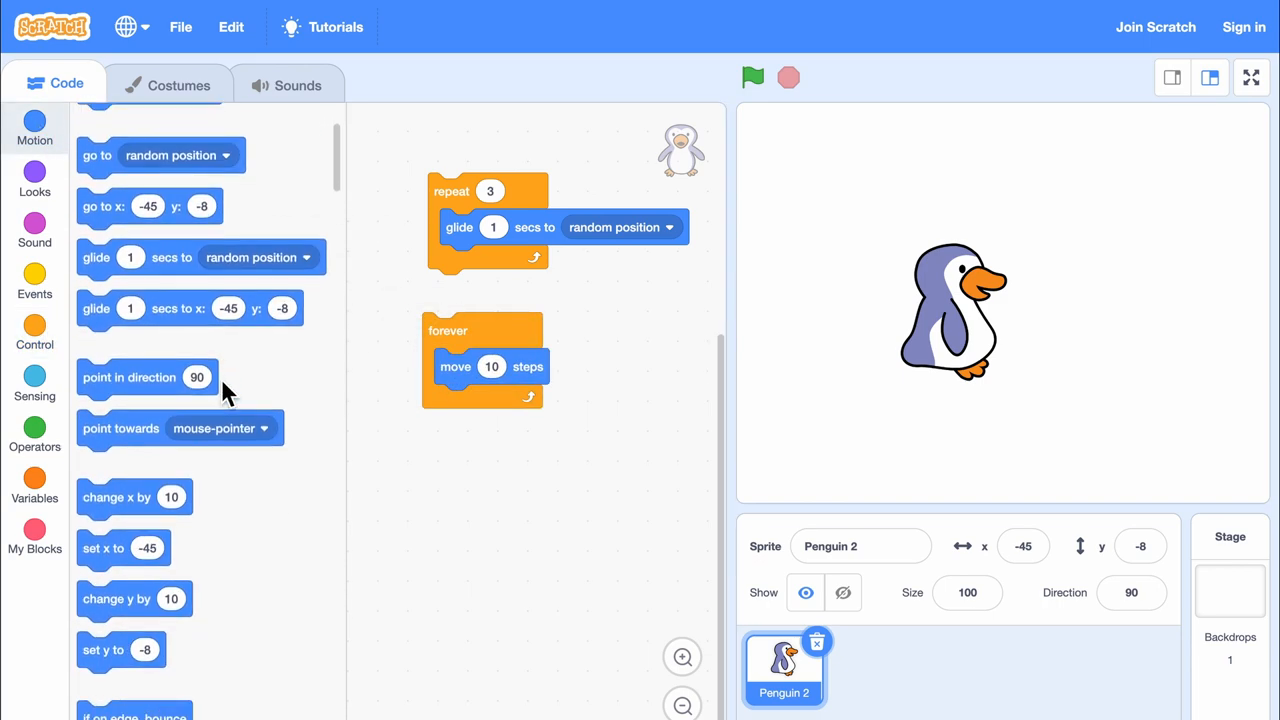
pyautogui.click(754, 77)
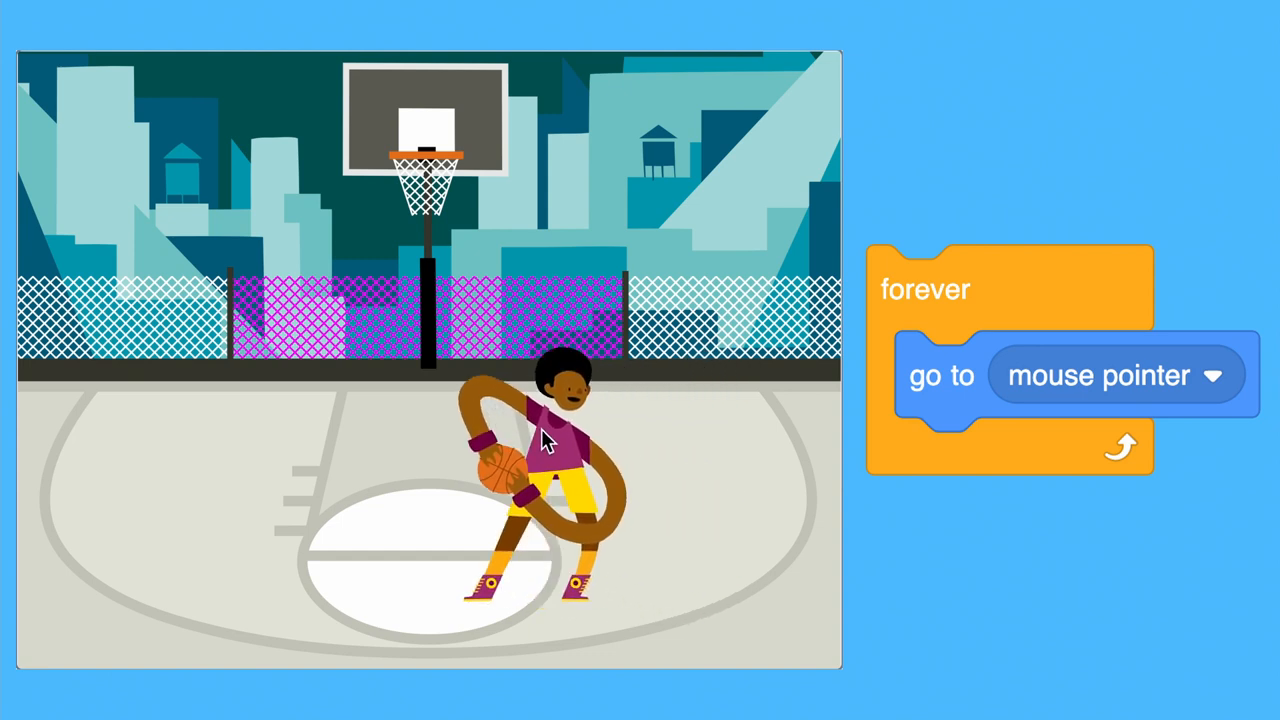
pyautogui.moveTo(165, 430)
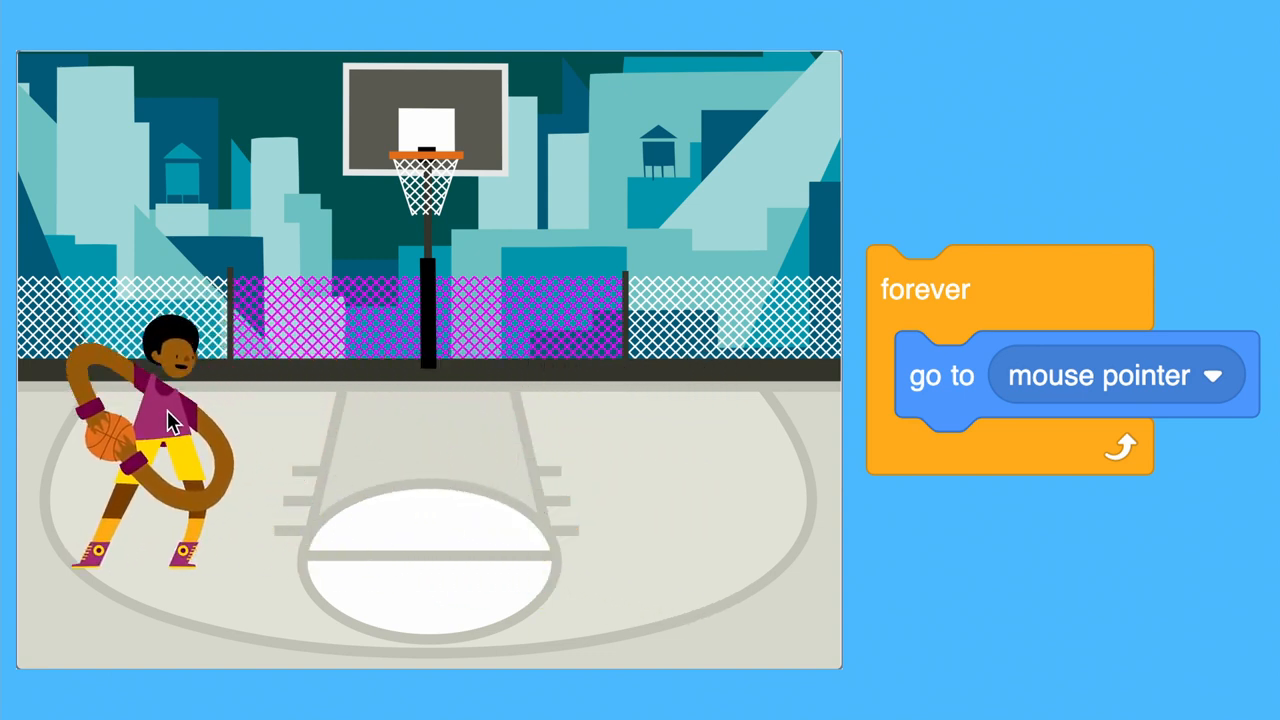
pyautogui.moveTo(670, 390)
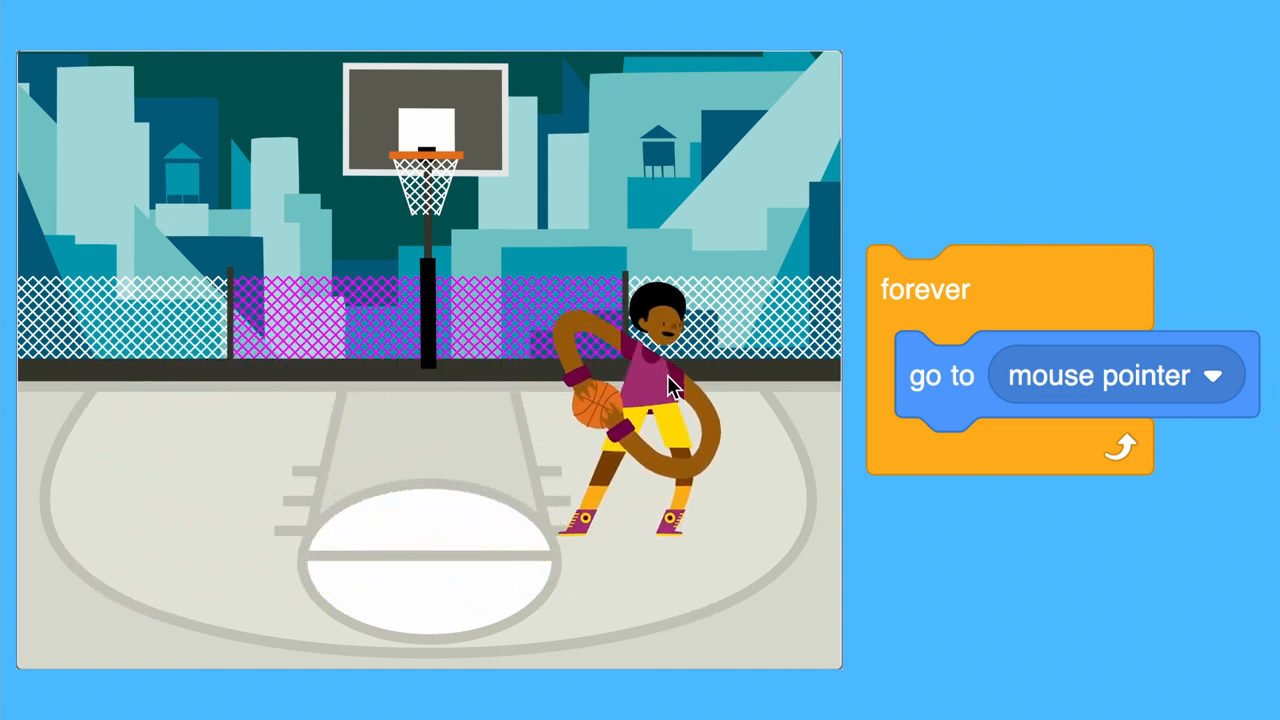